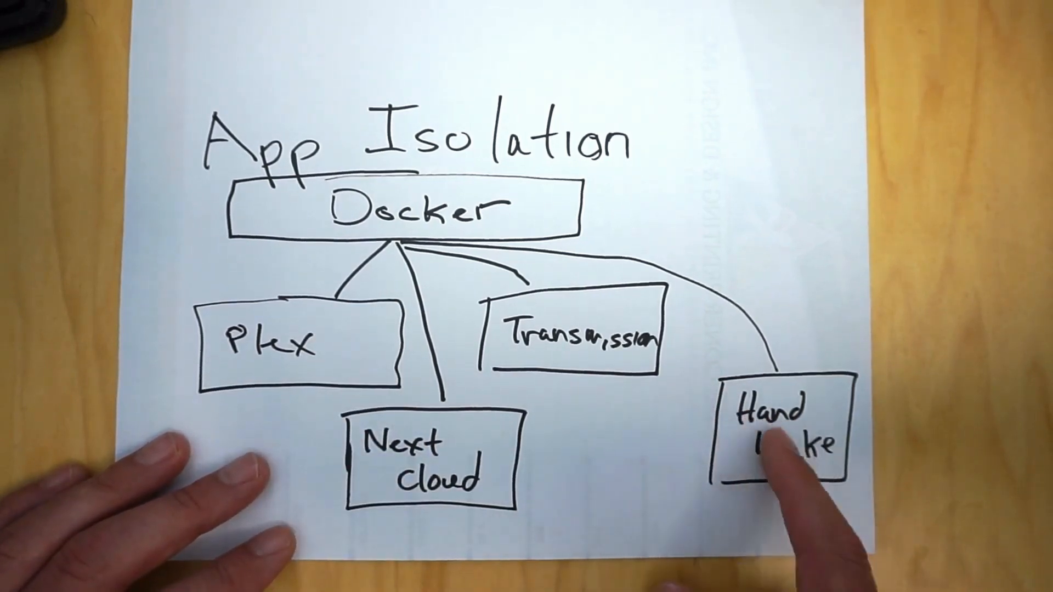
mouse_move(639, 370)
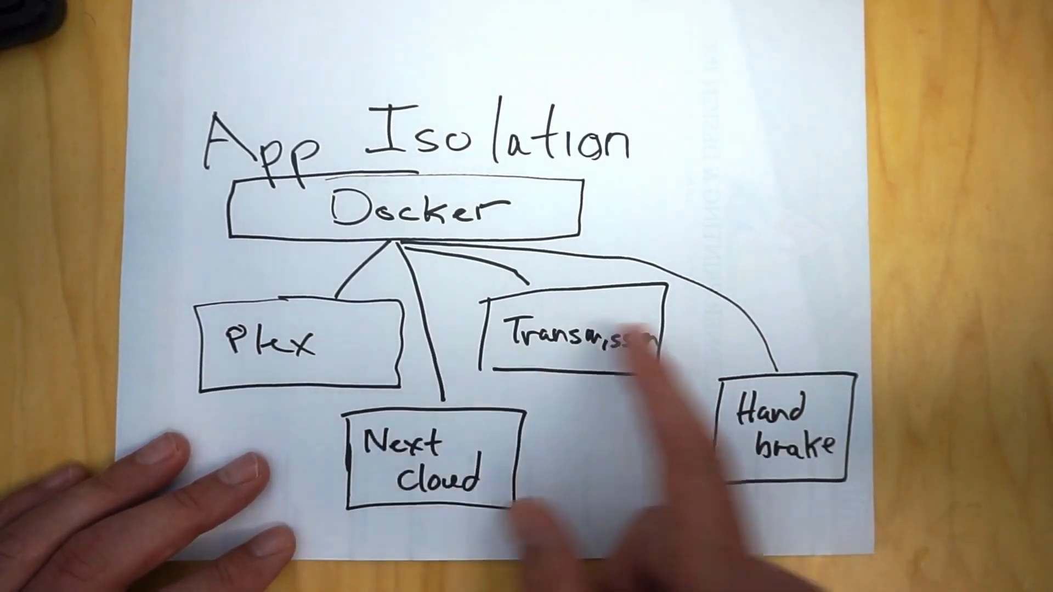